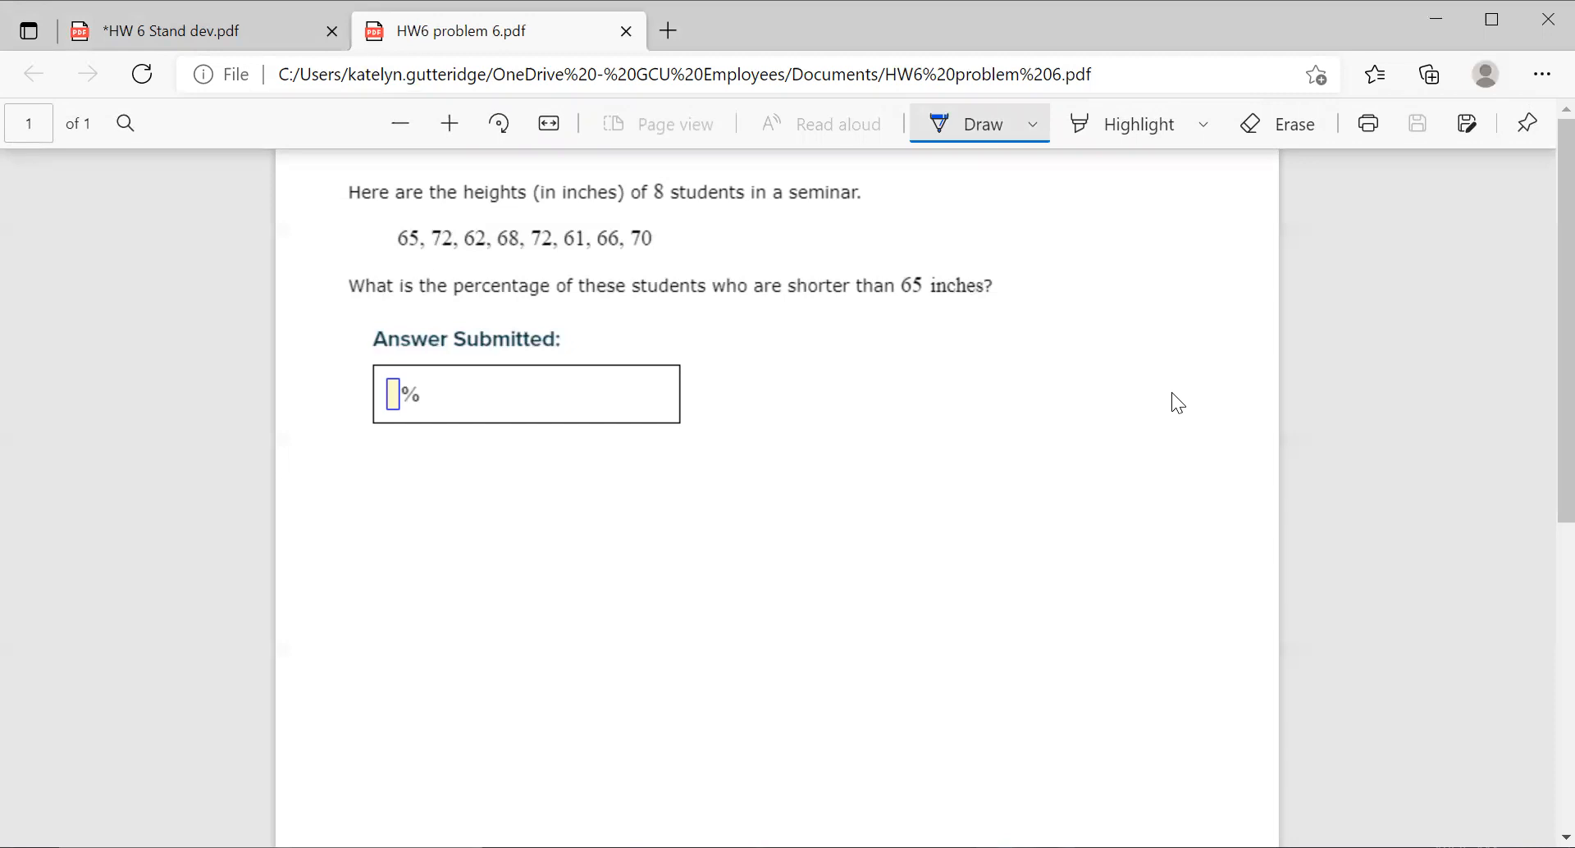
# Handwrite 61, 62, 65, 66, 68, 70, 72, 72 below the answer box, crossing out each original height
pyautogui.moveTo(402, 492); pyautogui.dragTo(416, 518)
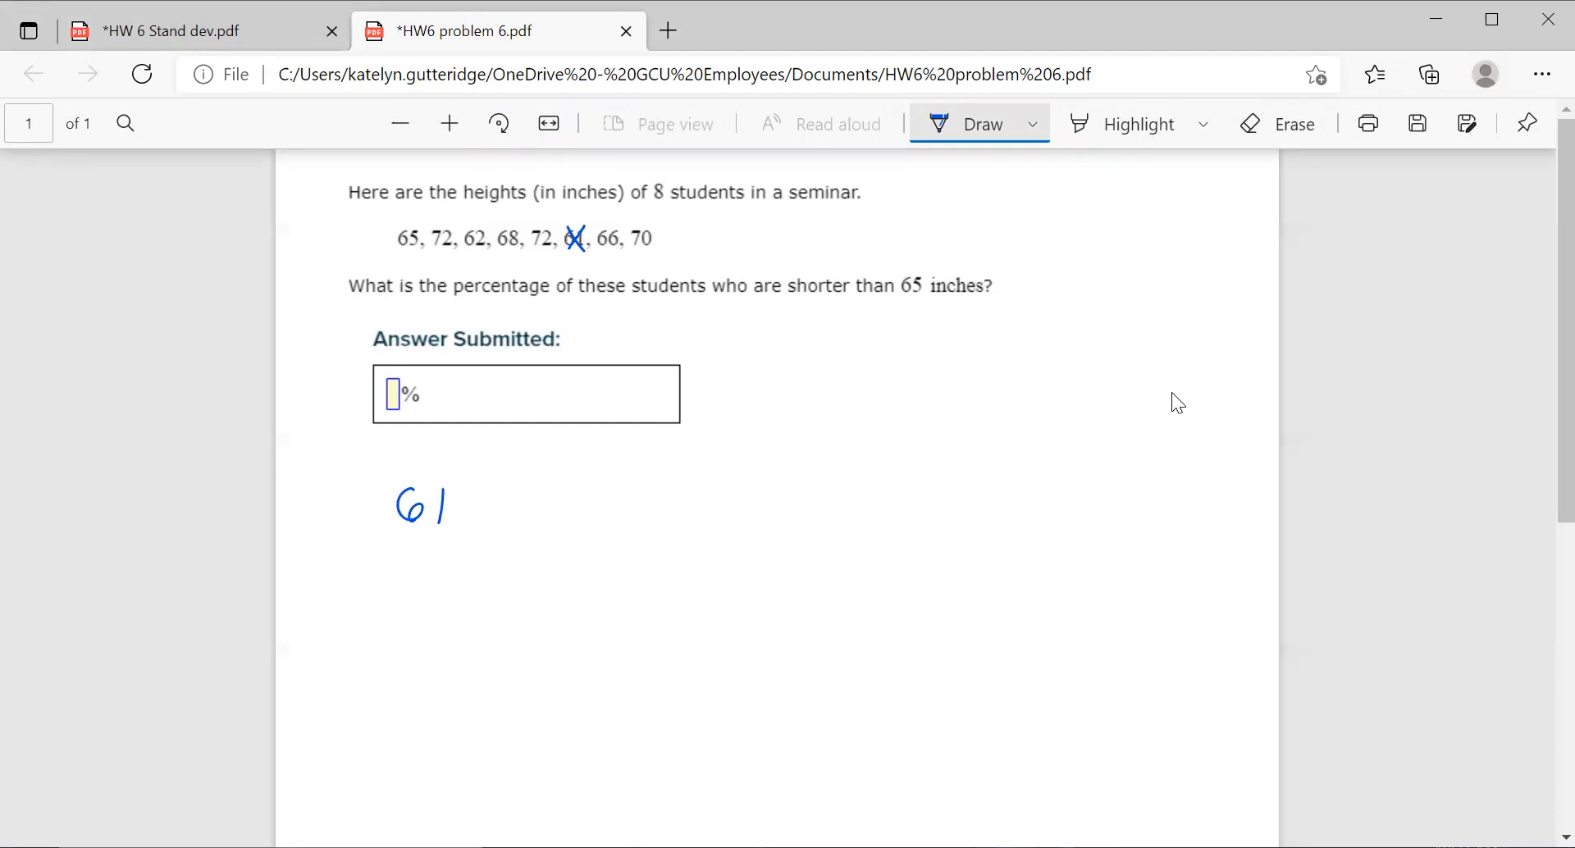
pyautogui.moveTo(452, 508); pyautogui.dragTo(547, 507)
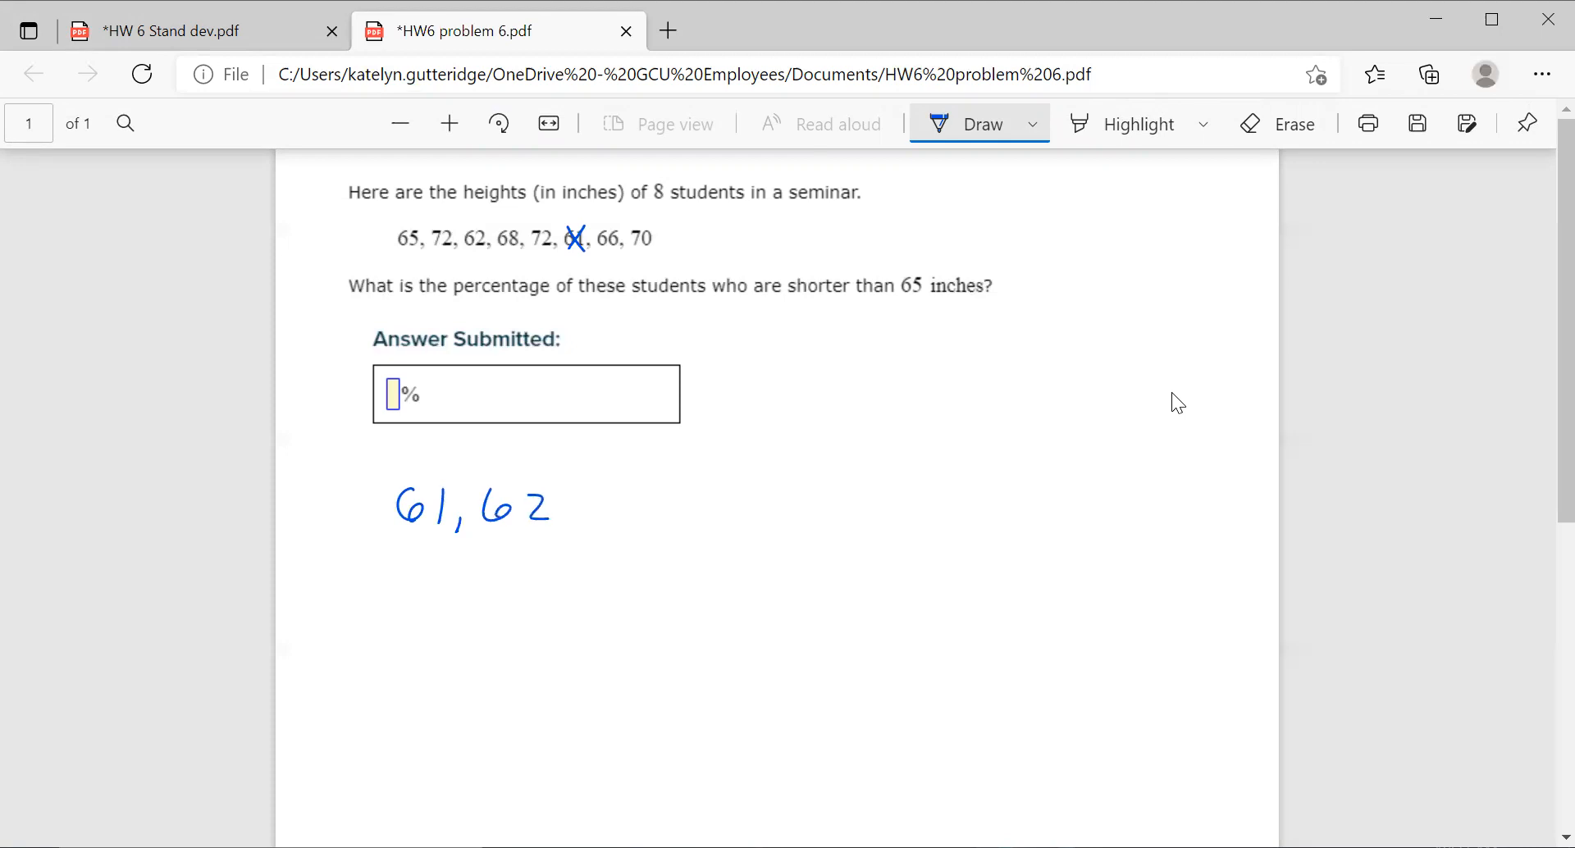
pyautogui.moveTo(470, 231); pyautogui.dragTo(491, 245)
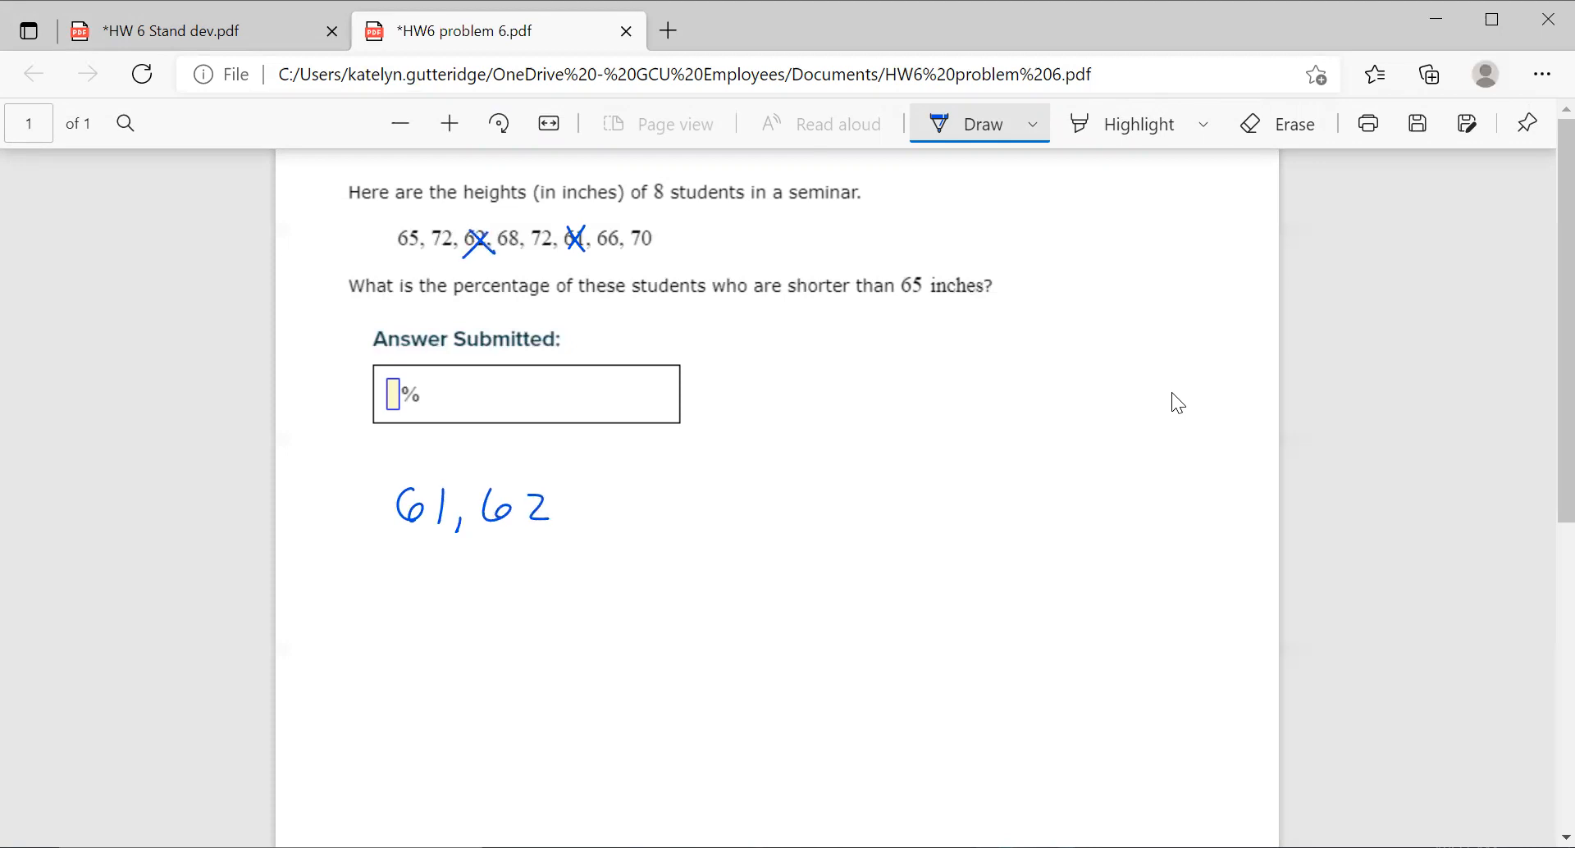
pyautogui.moveTo(583, 508); pyautogui.dragTo(653, 513)
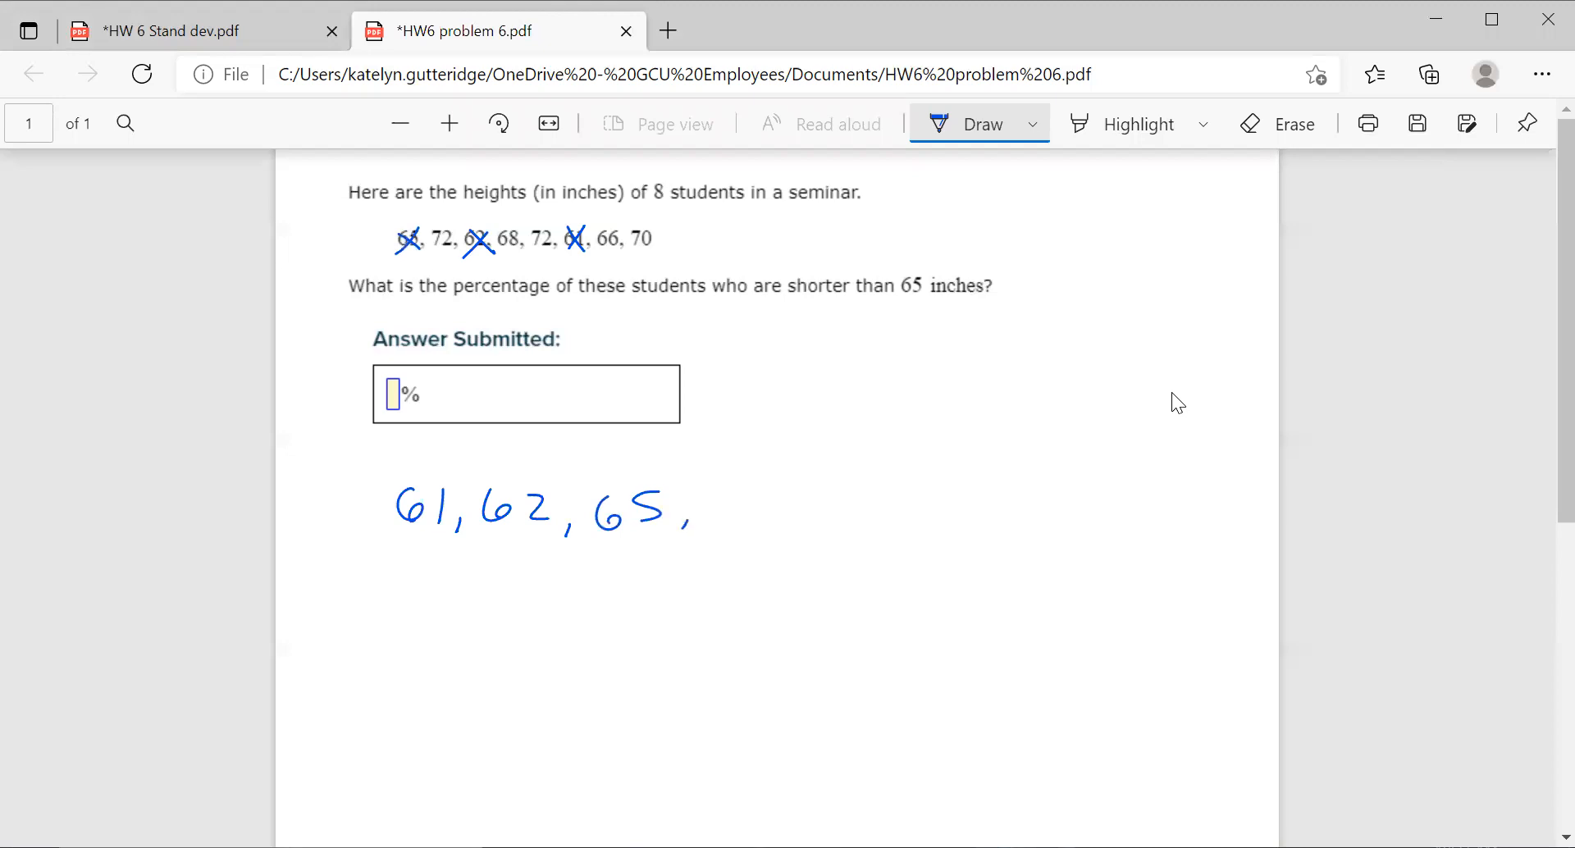
pyautogui.moveTo(712, 512); pyautogui.dragTo(778, 512)
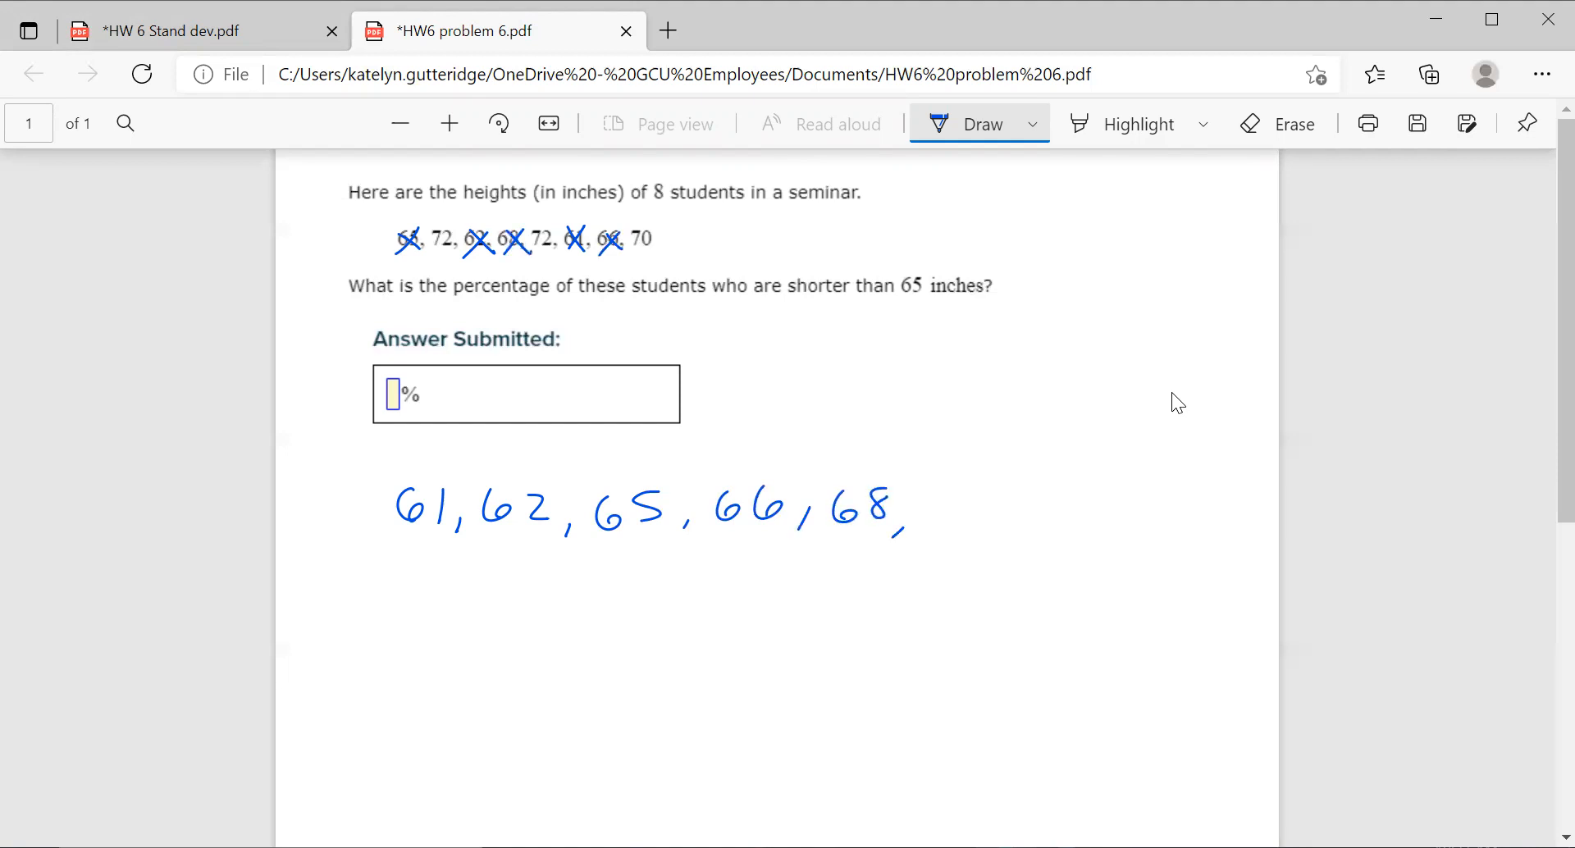
pyautogui.moveTo(935, 492); pyautogui.dragTo(1020, 522)
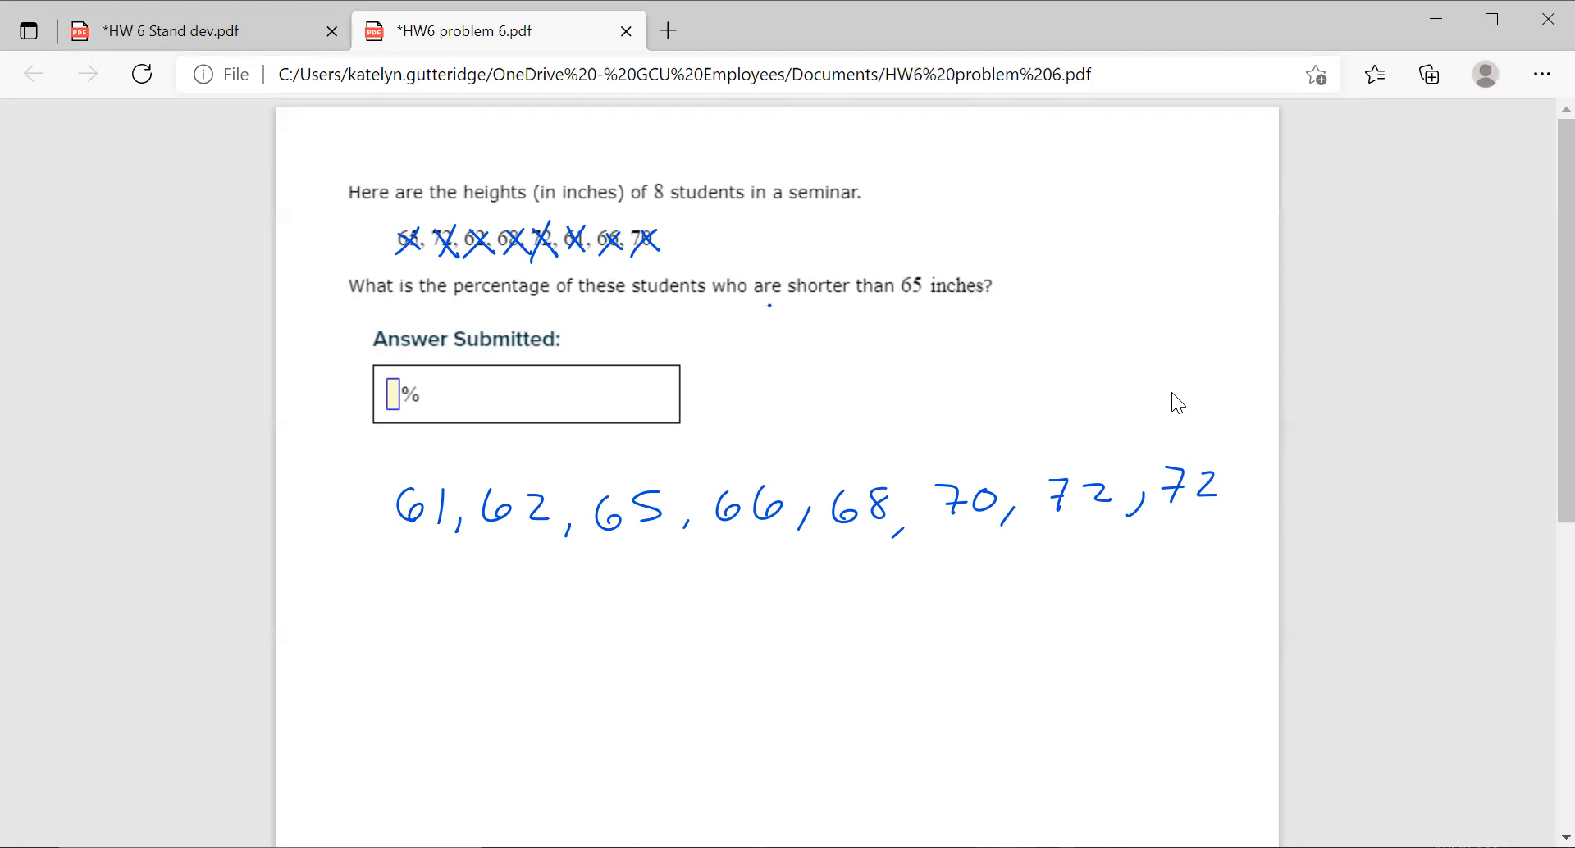
# Underline 'shorter than 65 inches' in the question with the pen
pyautogui.moveTo(768, 302); pyautogui.dragTo(976, 302)
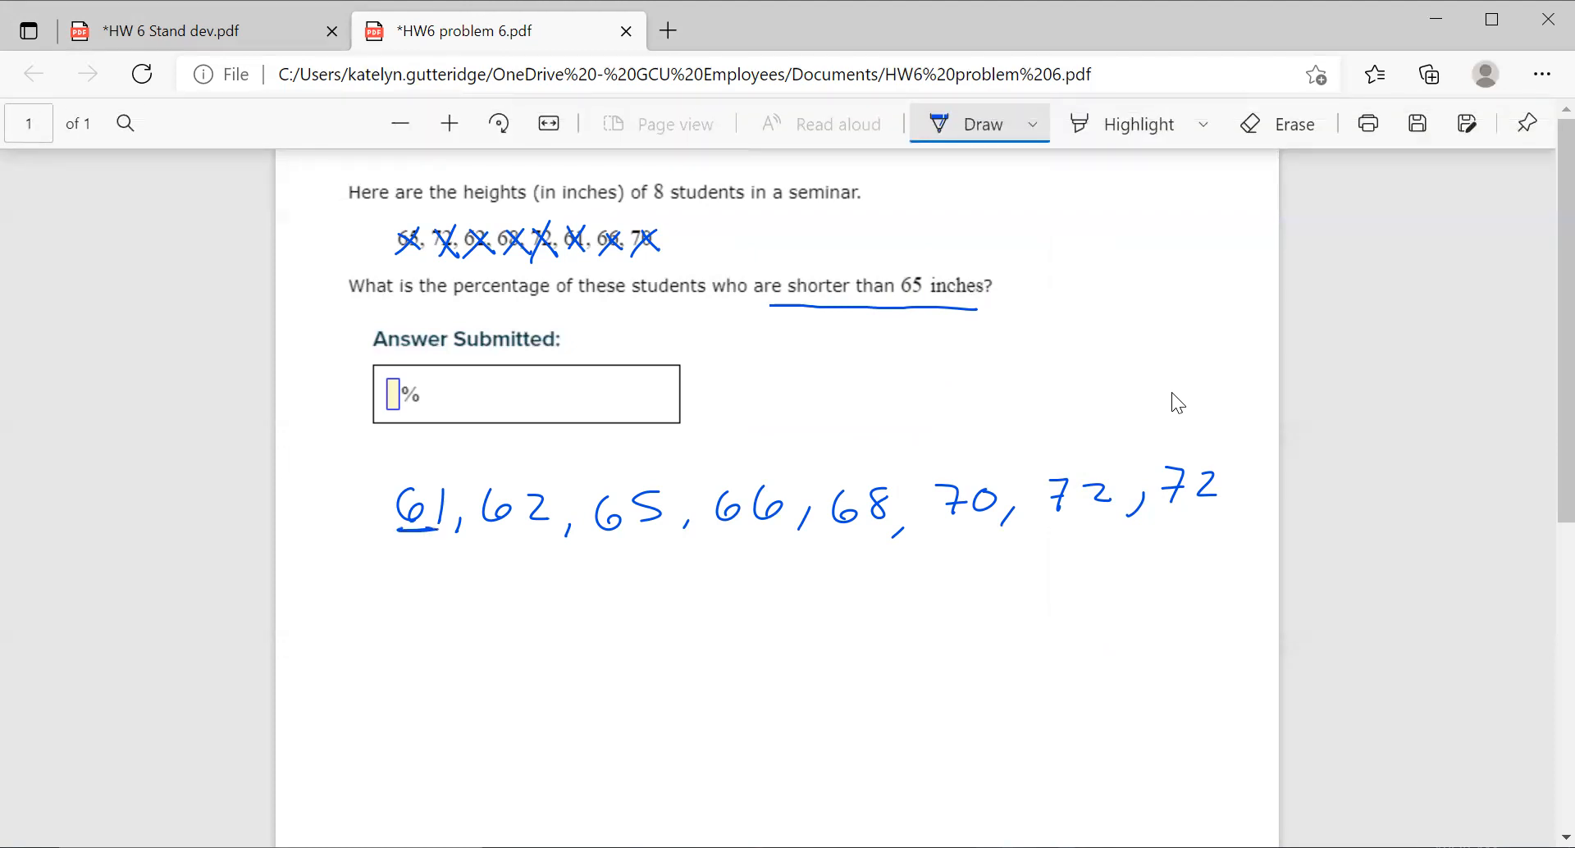
# Circle 61 and 62 in yellow ink, cross out 65 through 72 in red, then return to blue
pyautogui.click(1031, 123)
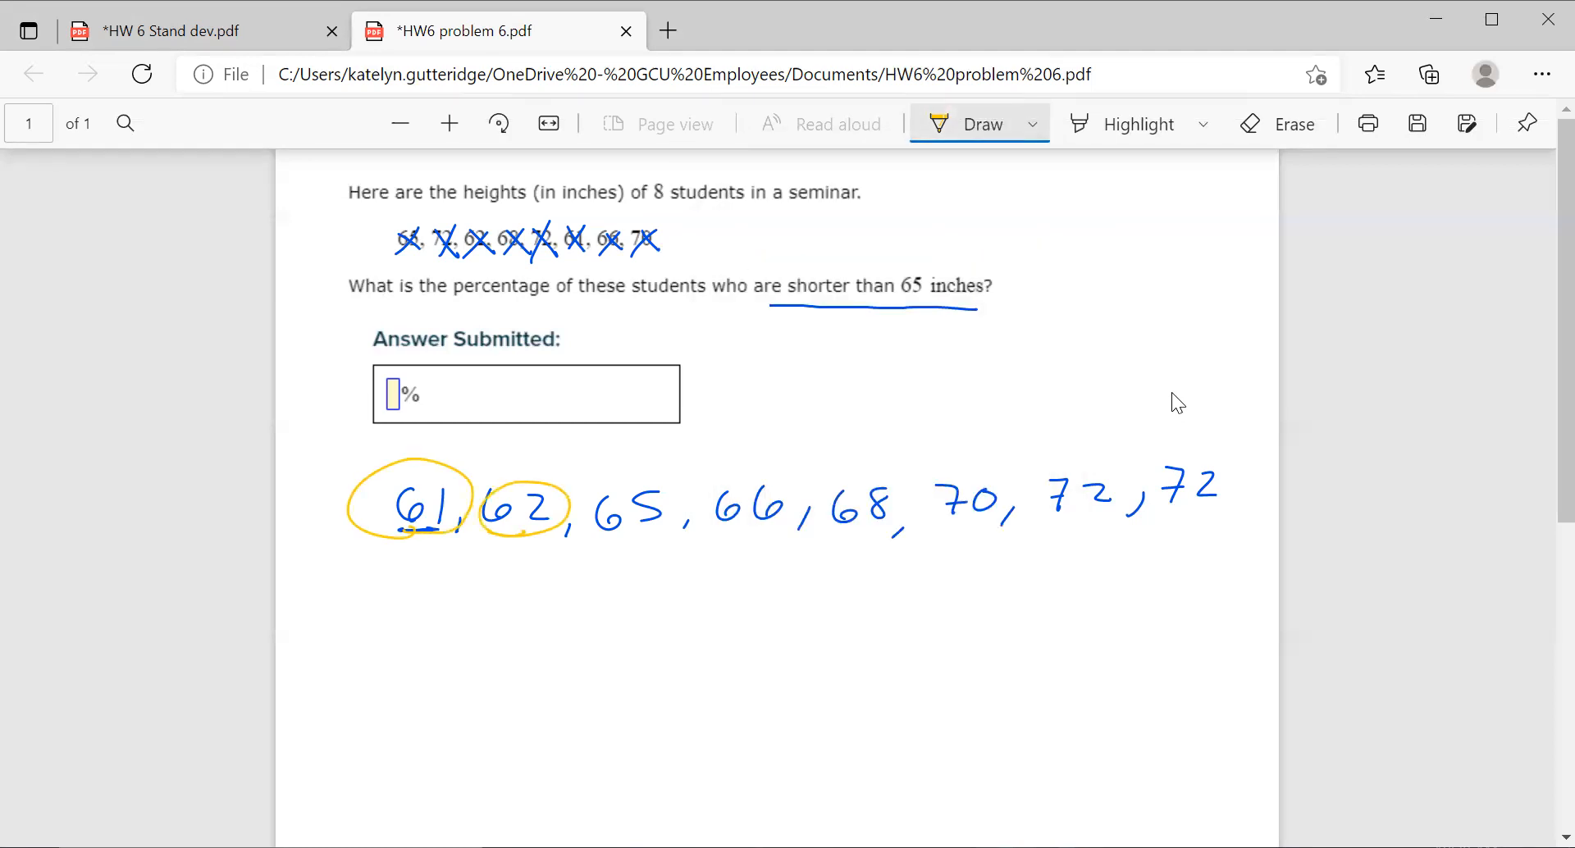
pyautogui.click(1031, 124)
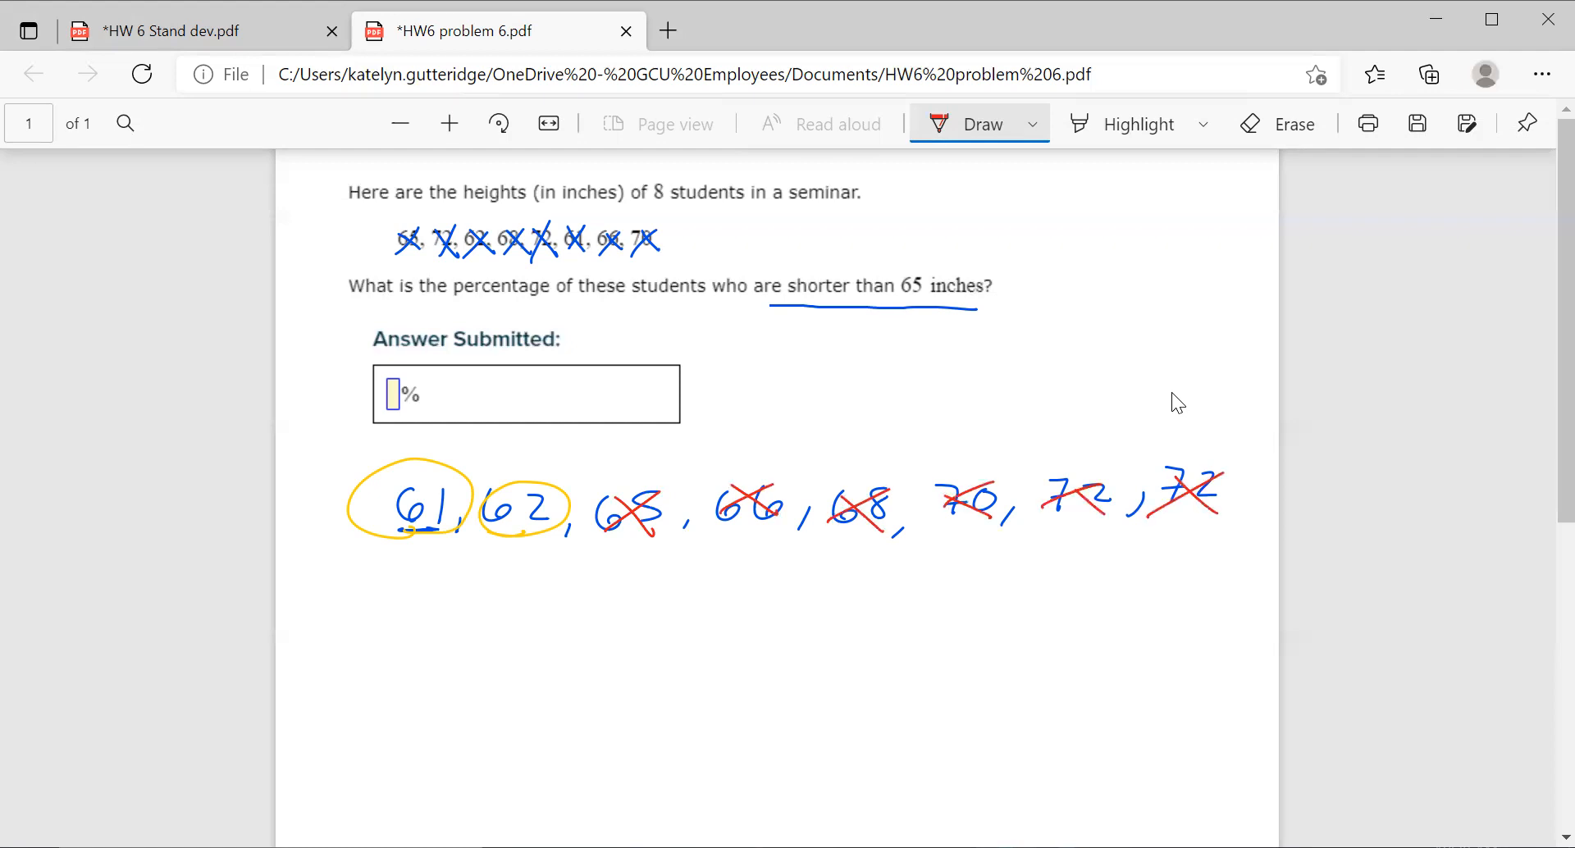
pyautogui.click(1033, 124)
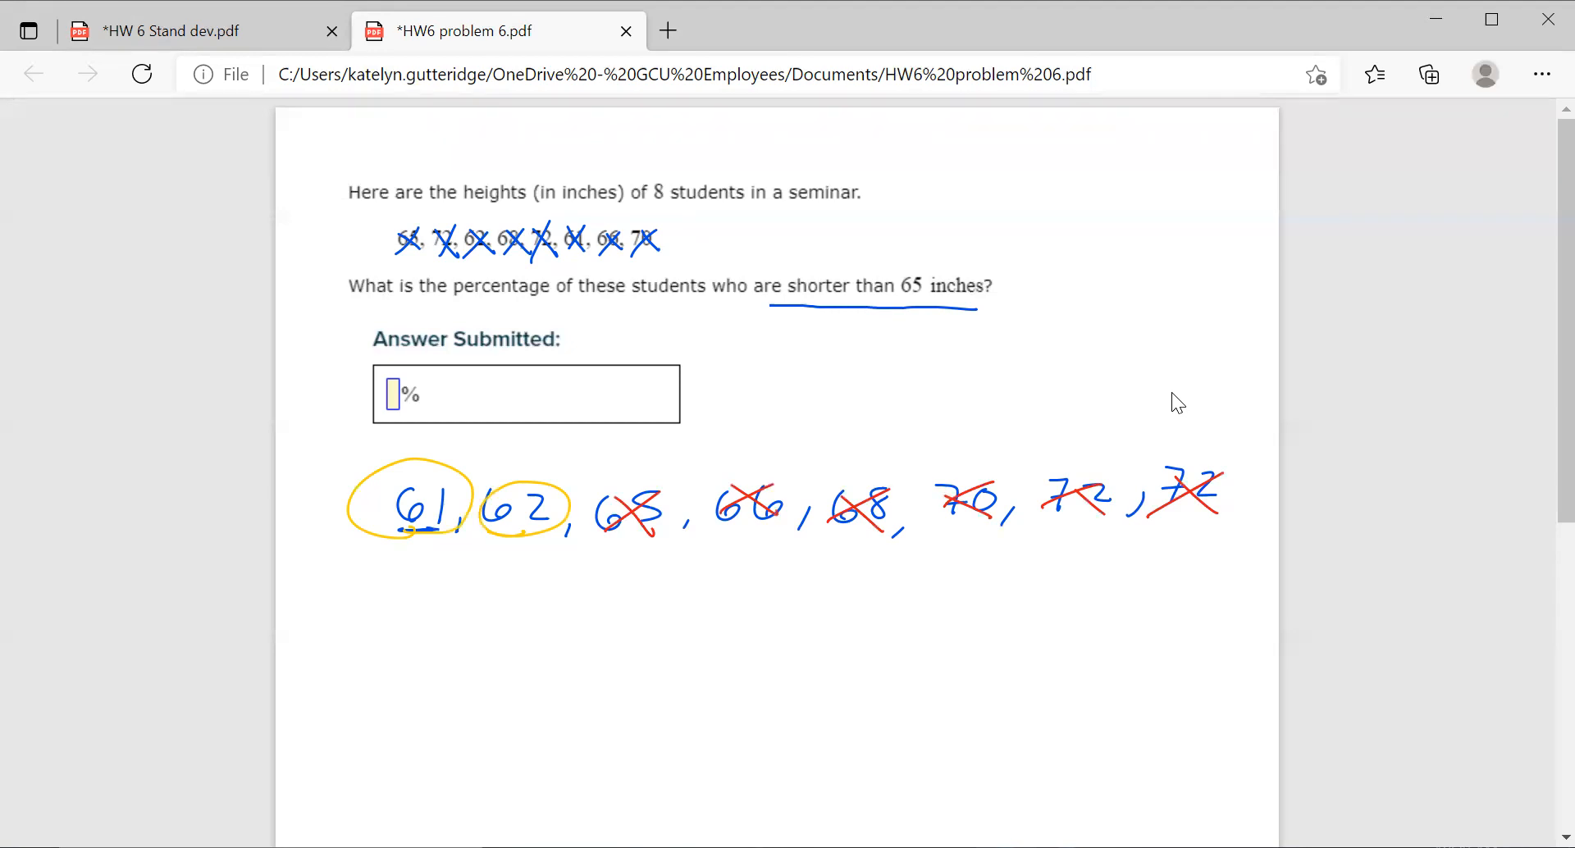
# Write 2/8 = 0.25 followed by an arrow beneath the sorted list
pyautogui.moveTo(452, 603); pyautogui.dragTo(482, 629)
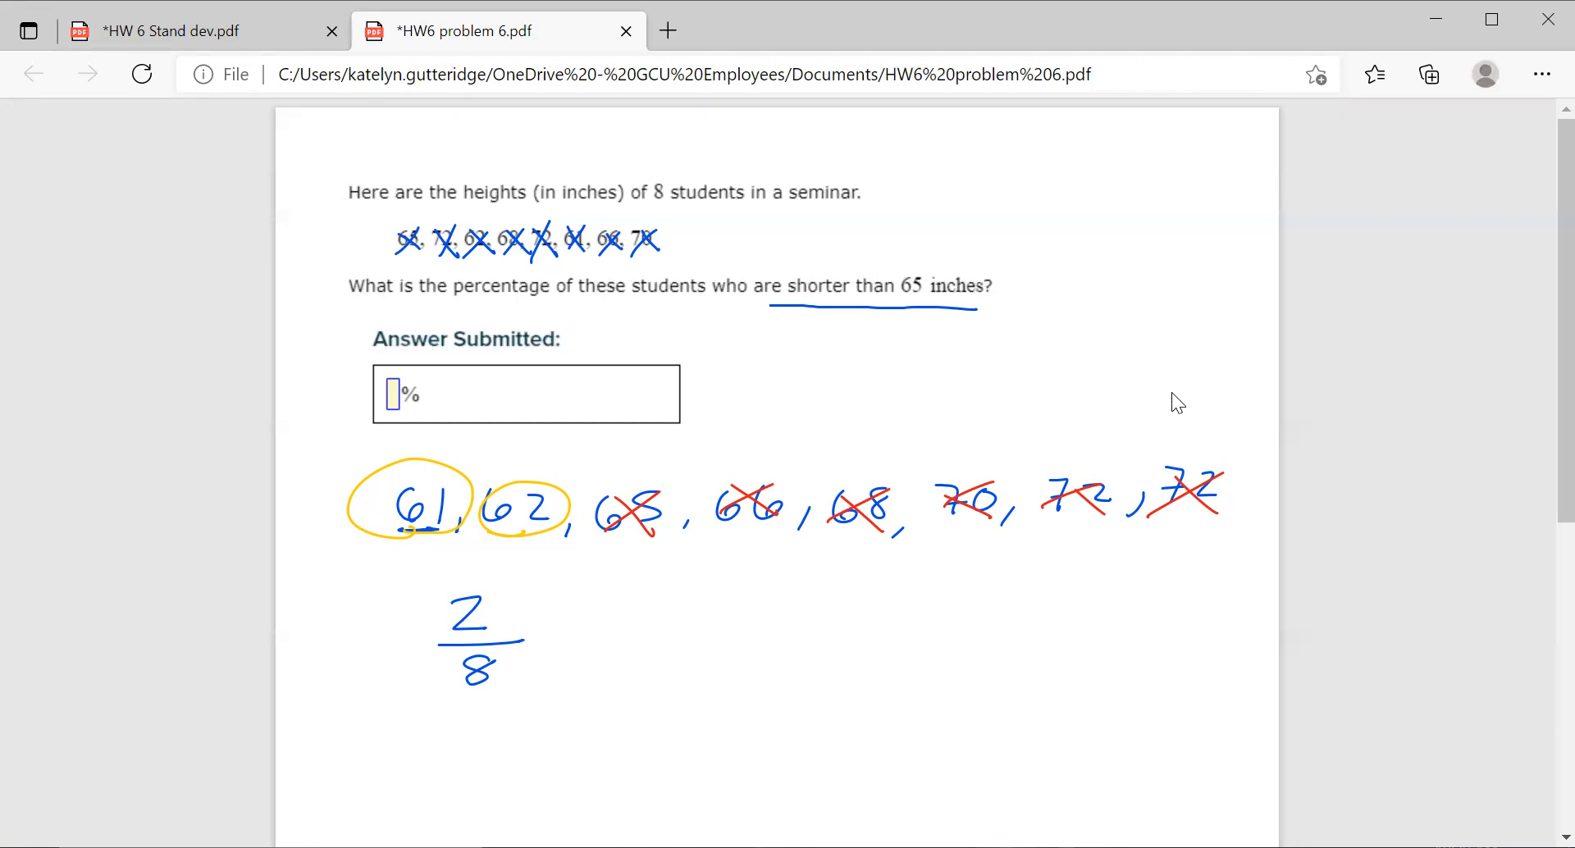
pyautogui.moveTo(537, 638); pyautogui.dragTo(568, 638)
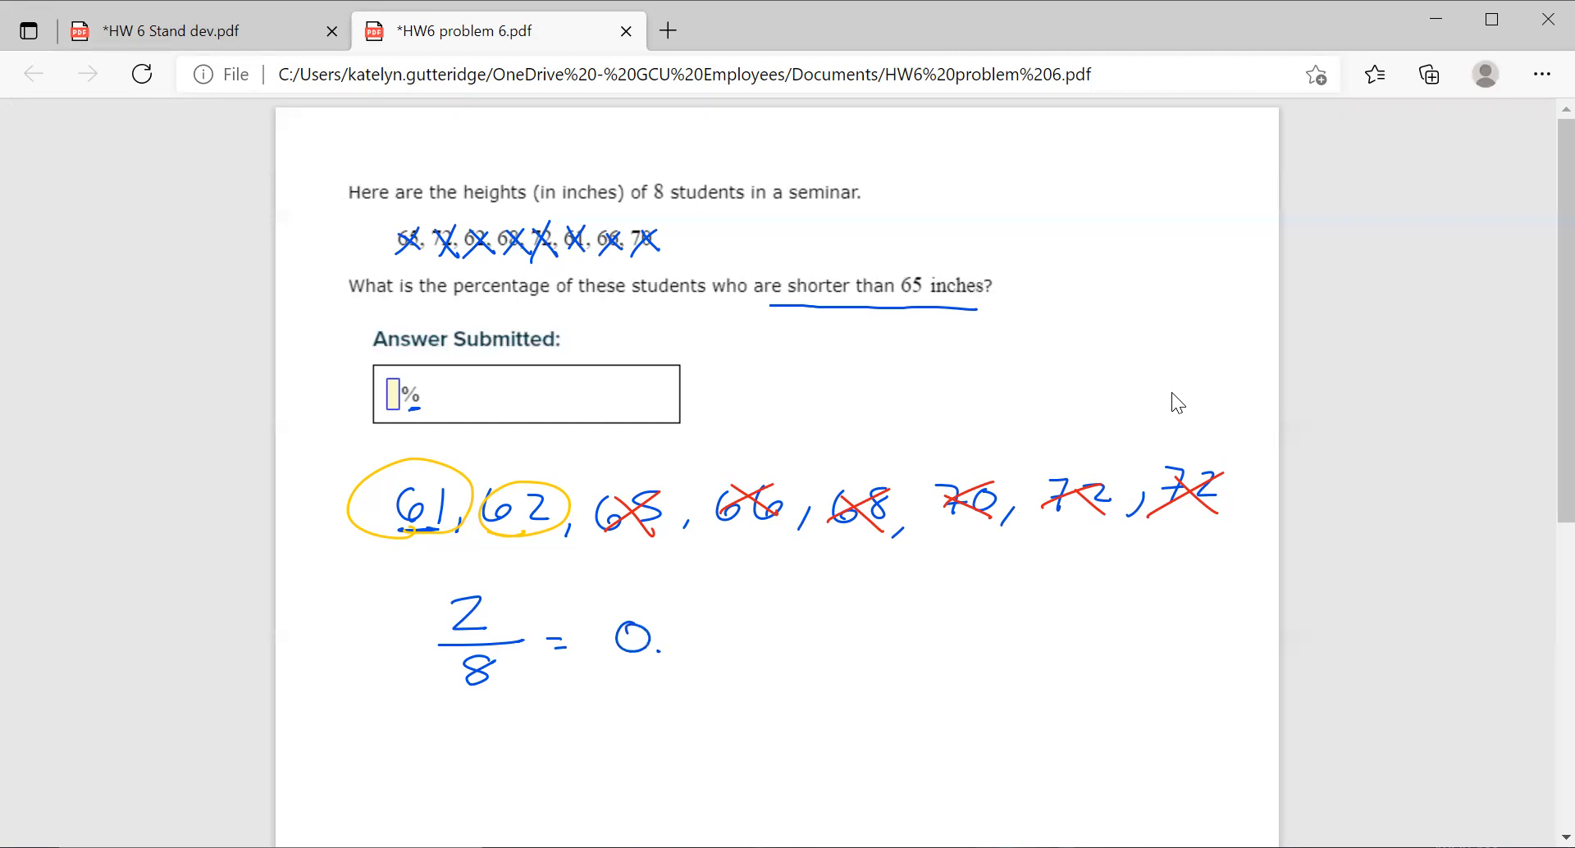
pyautogui.write('25 →')
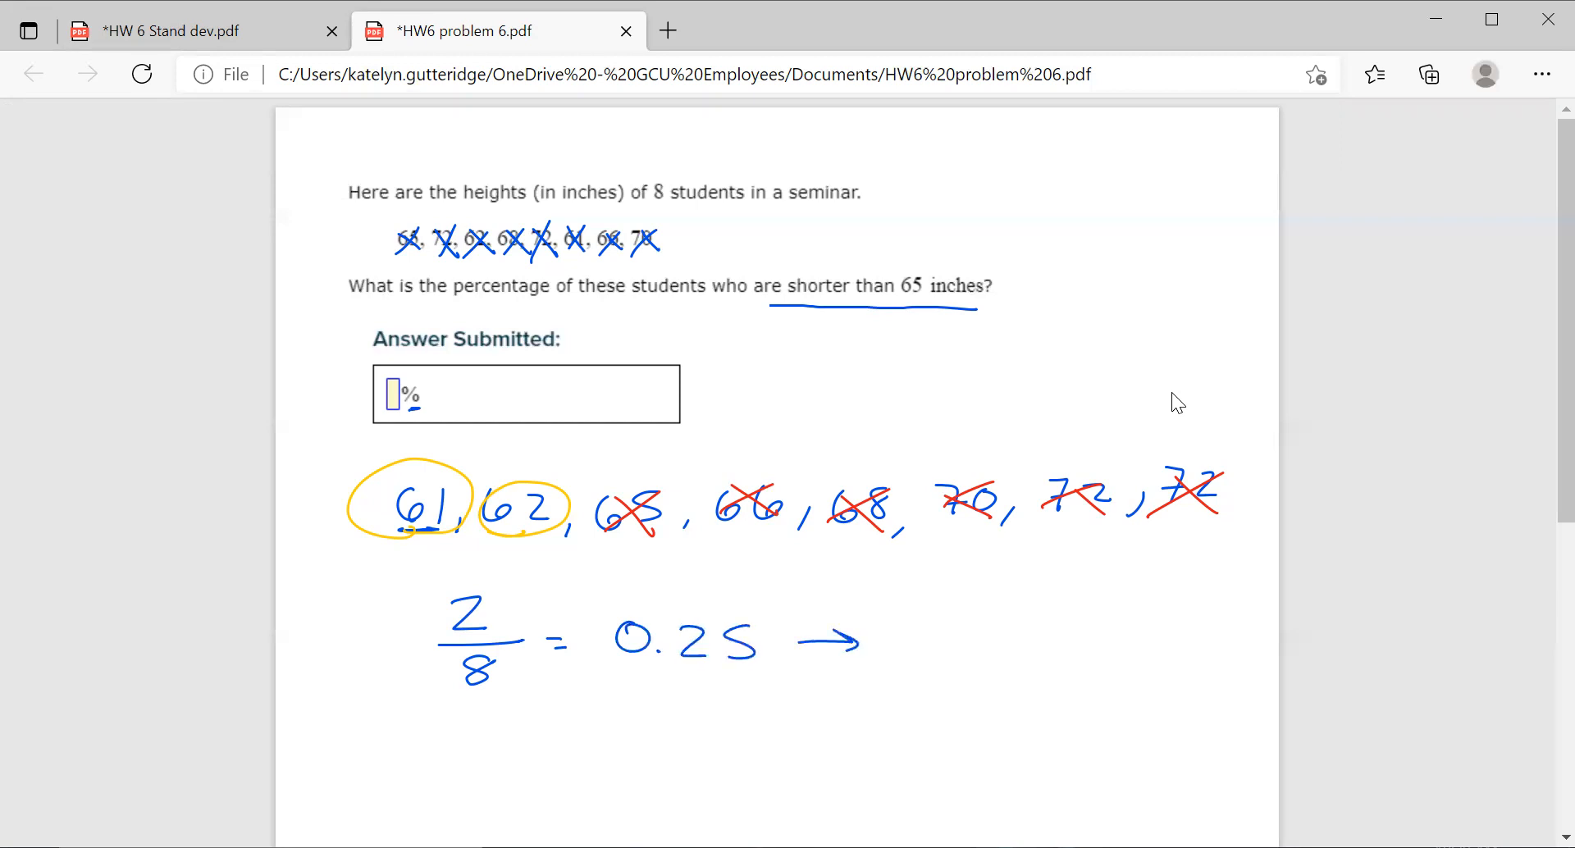